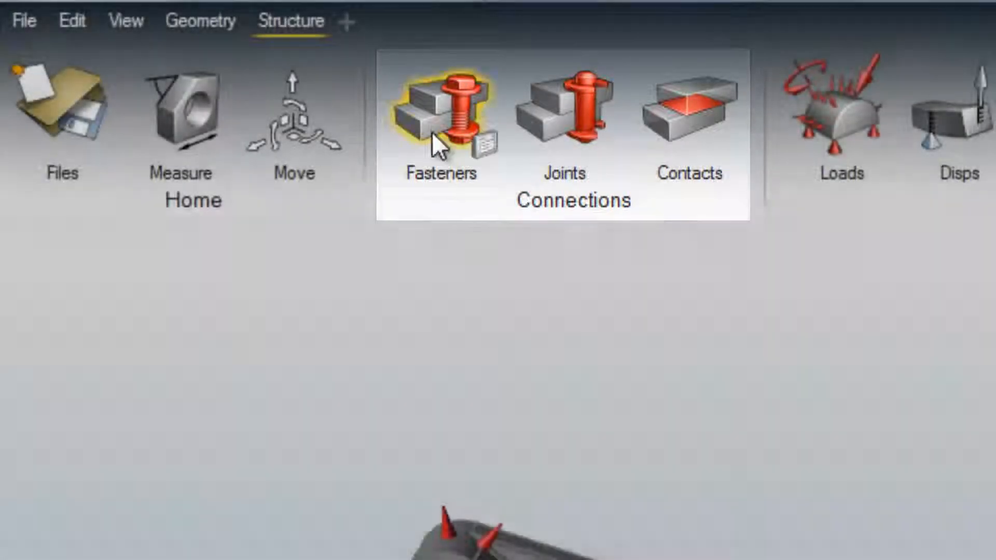
- Open and then close the fastener options for the model
left_click(440, 114)
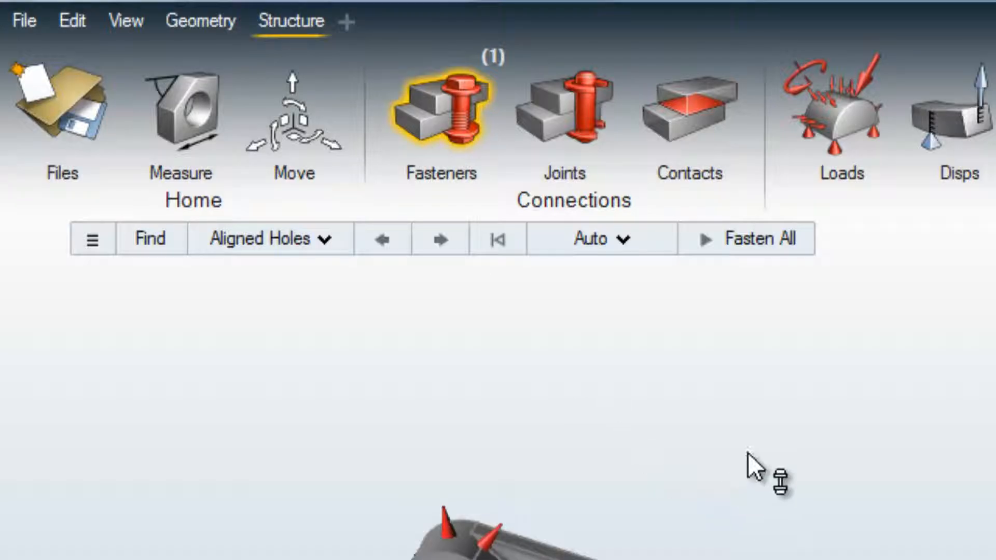
left_click(440, 114)
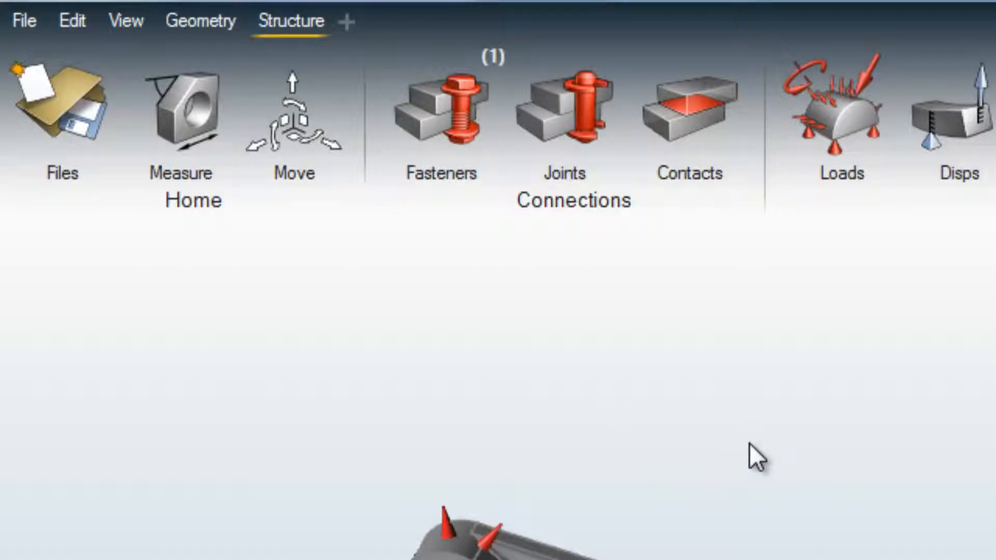
scroll("right", 3)
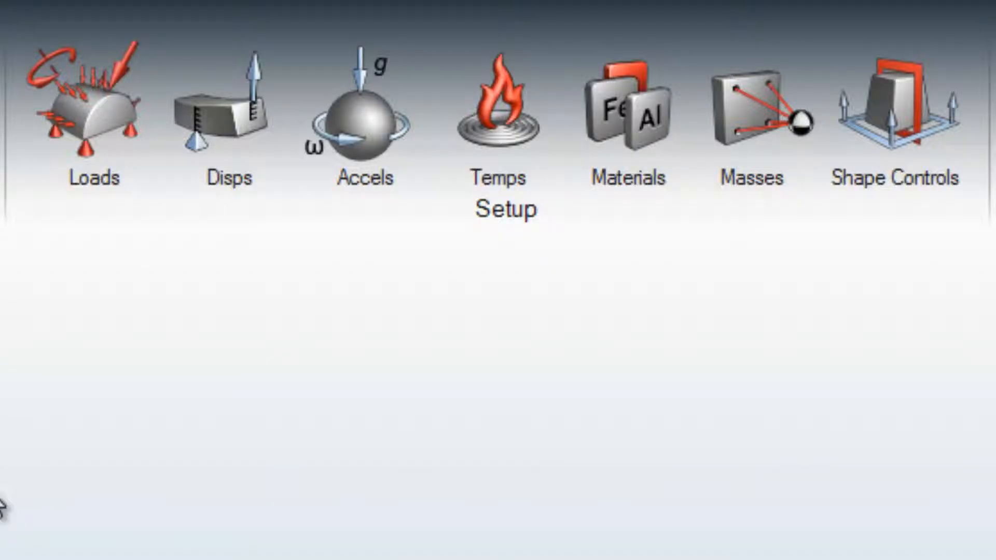
- Browse other Setup ribbon tools, then show the Symmetric, Cyclic and Cyclic Symmetric shape controls
left_click(94, 114)
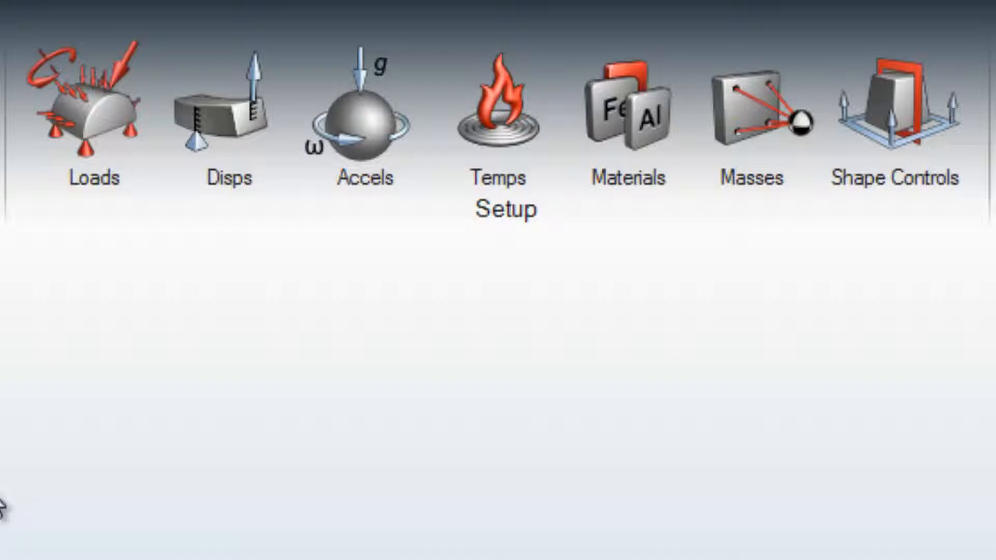
left_click(231, 111)
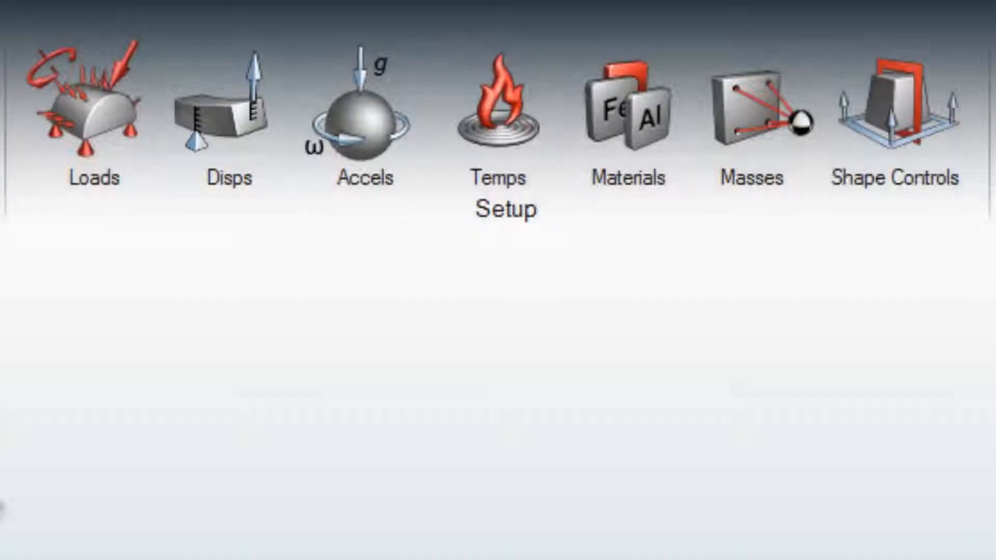
left_click(364, 111)
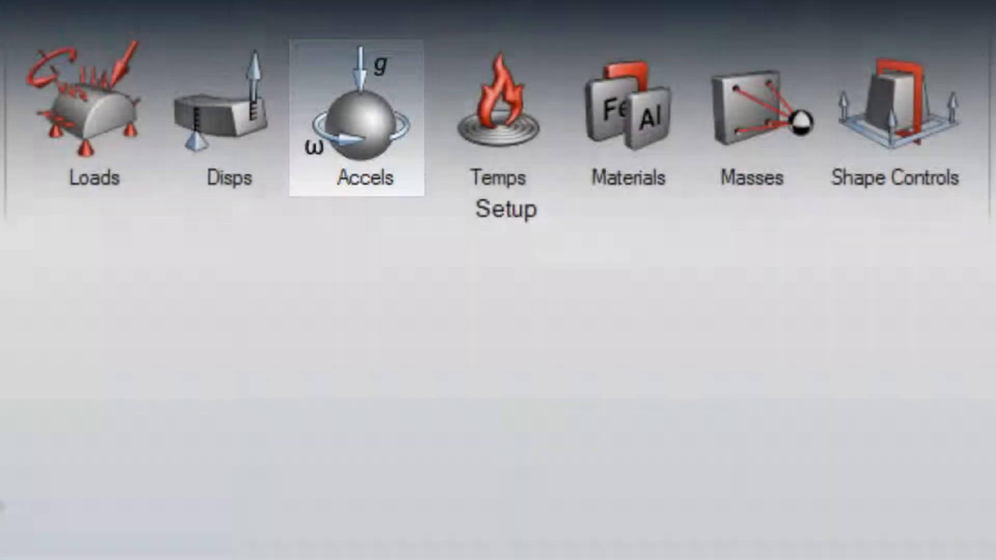
left_click(498, 117)
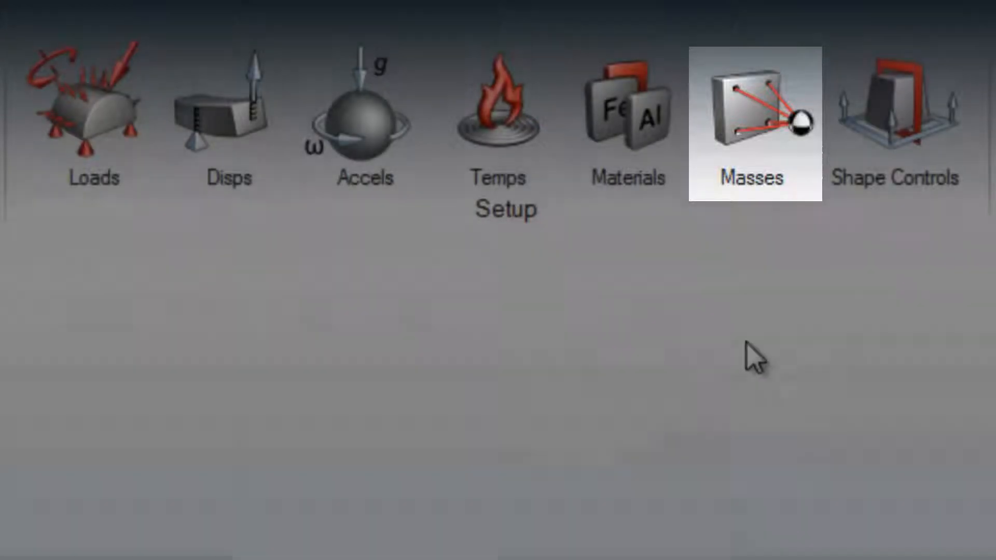
scroll("right", 3)
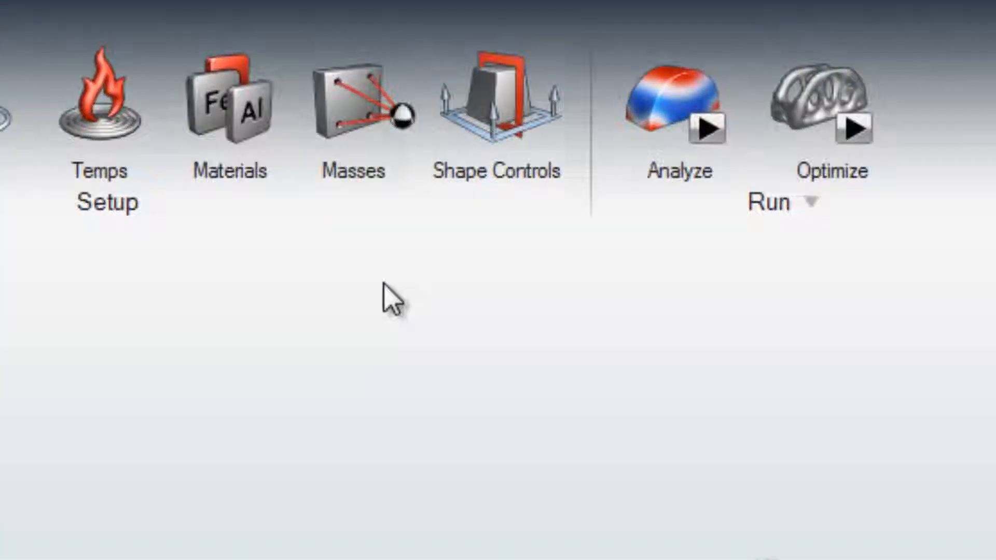
left_click(497, 111)
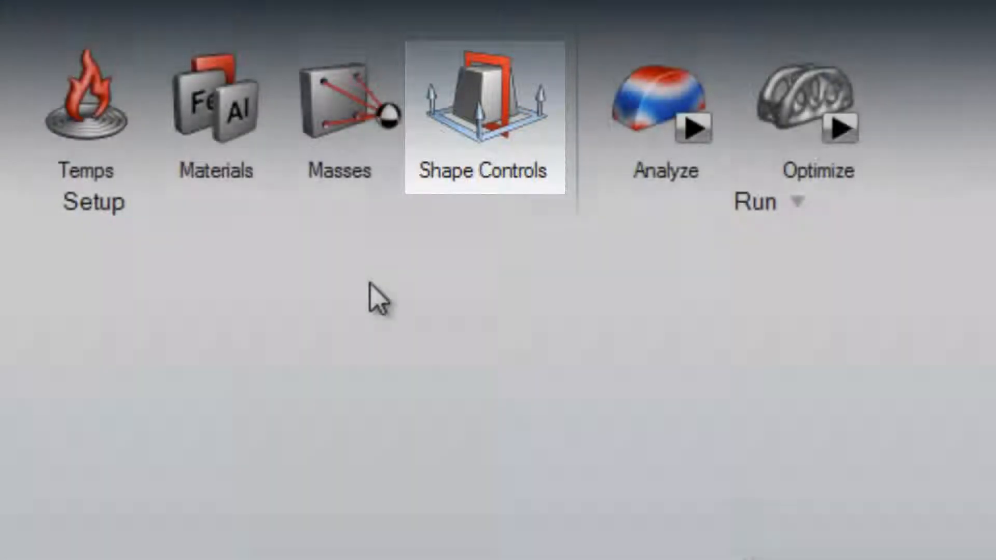
left_click(484, 114)
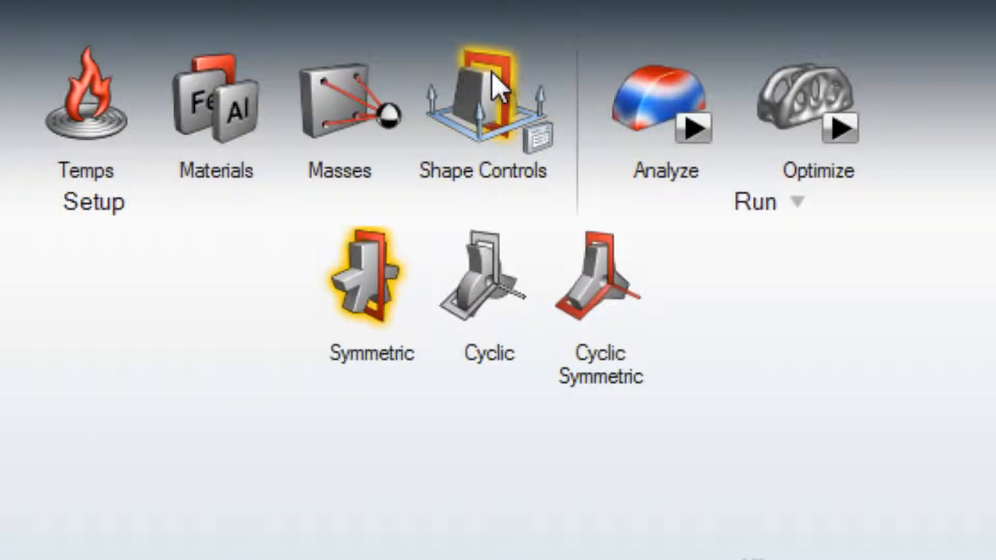
mouse_move(489, 118)
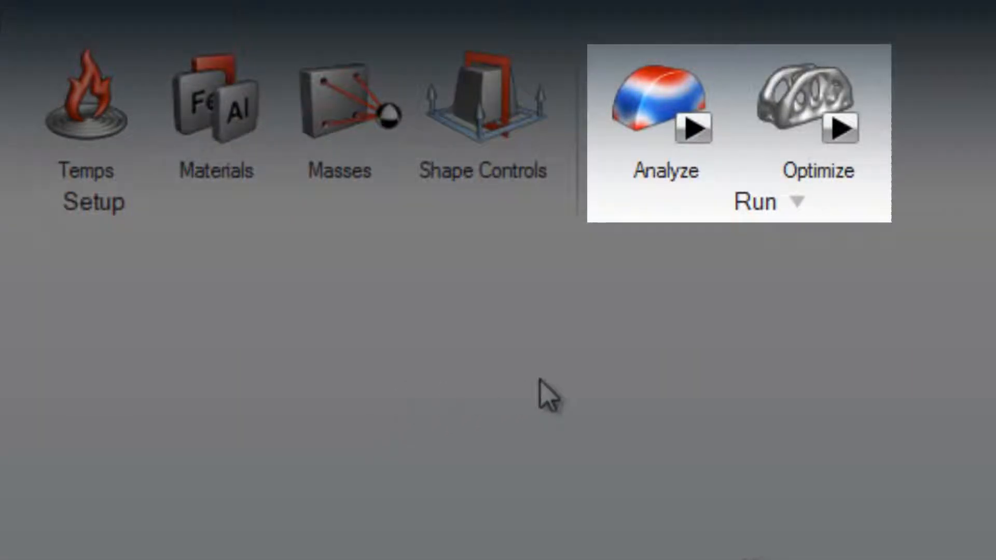
mouse_move(686, 327)
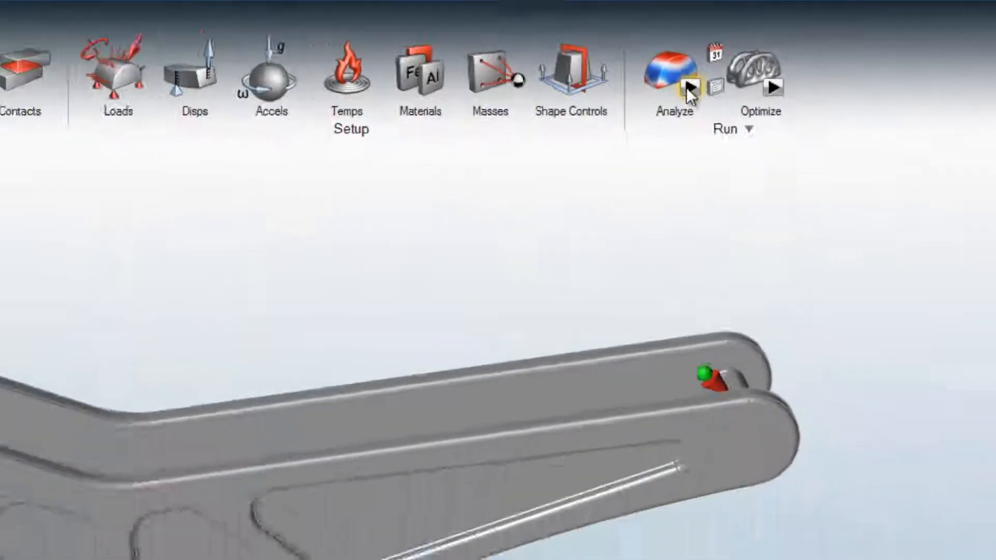
left_click(674, 63)
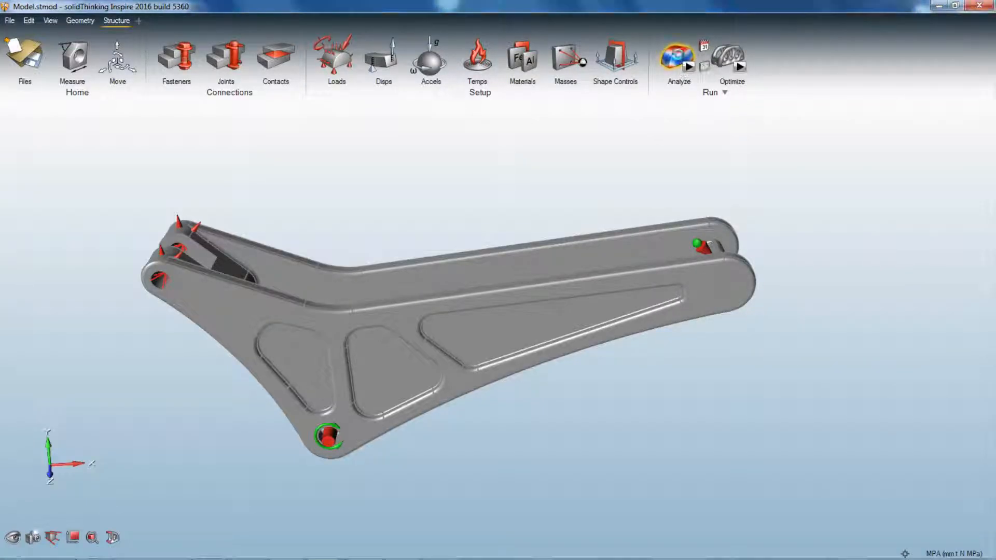
- Run Optimize on the bracket and view the load-bearing strut topology in the Shape Explorer
left_click(677, 57)
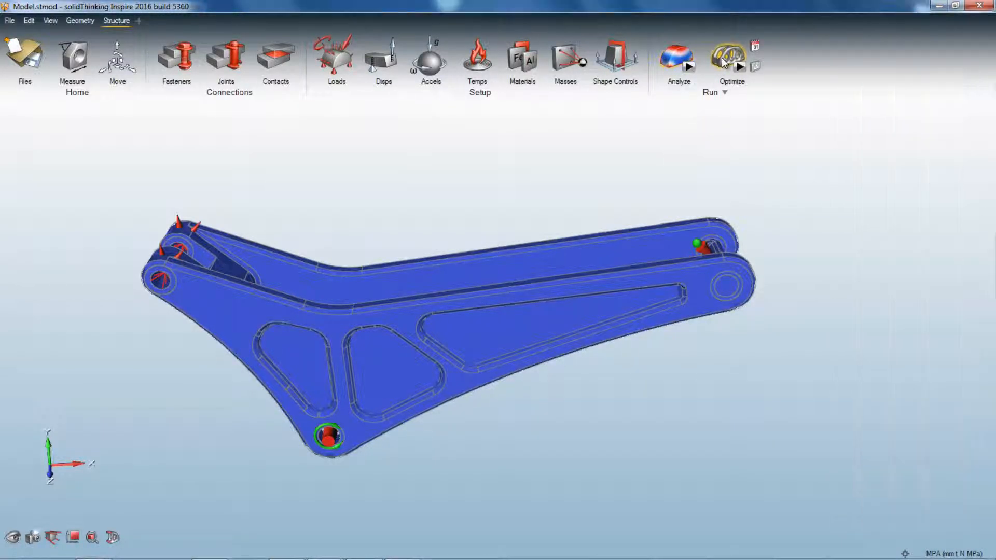
left_click(731, 57)
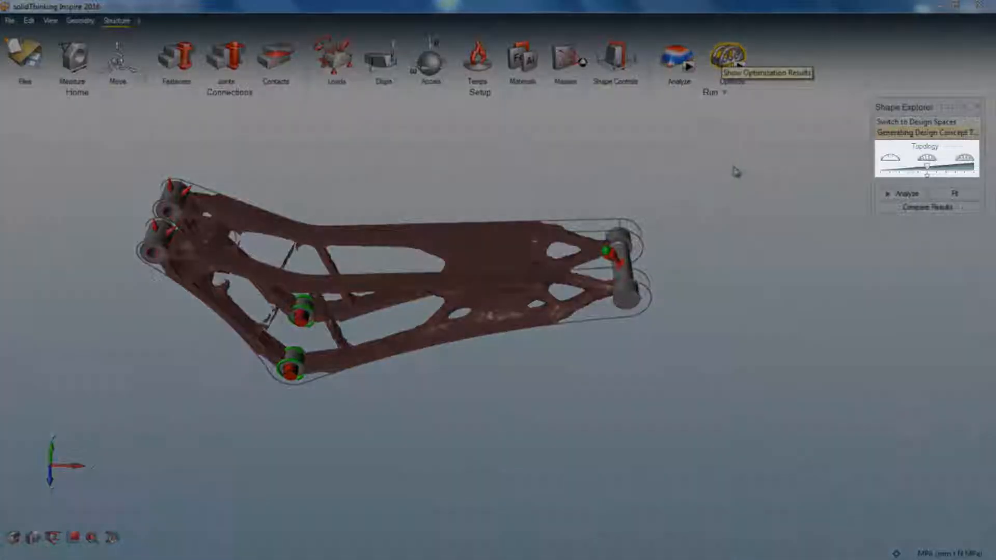